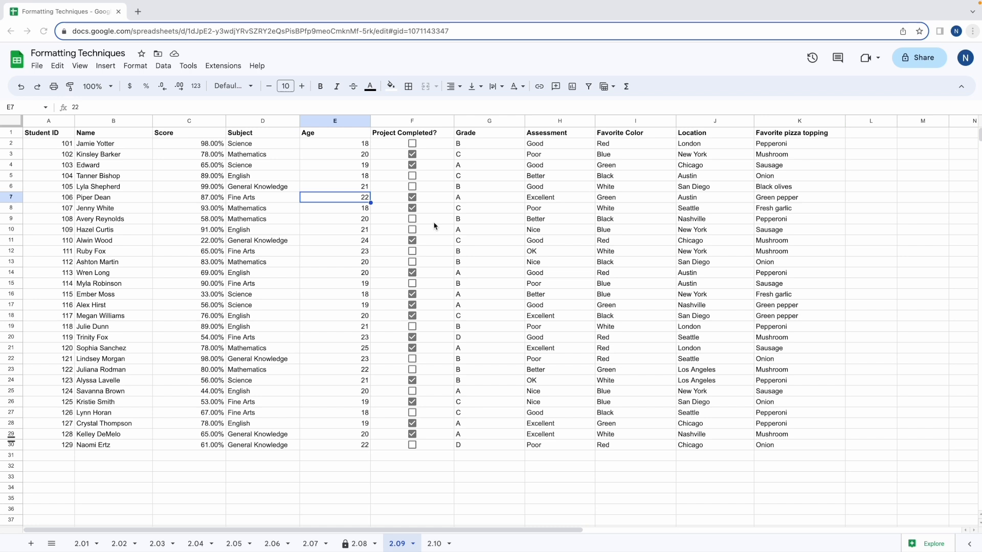
Unhide the Score column, then select columns C–G (Score through Grade) and open their column menu.
{"action": "left_click", "coordinate": [48, 132]}
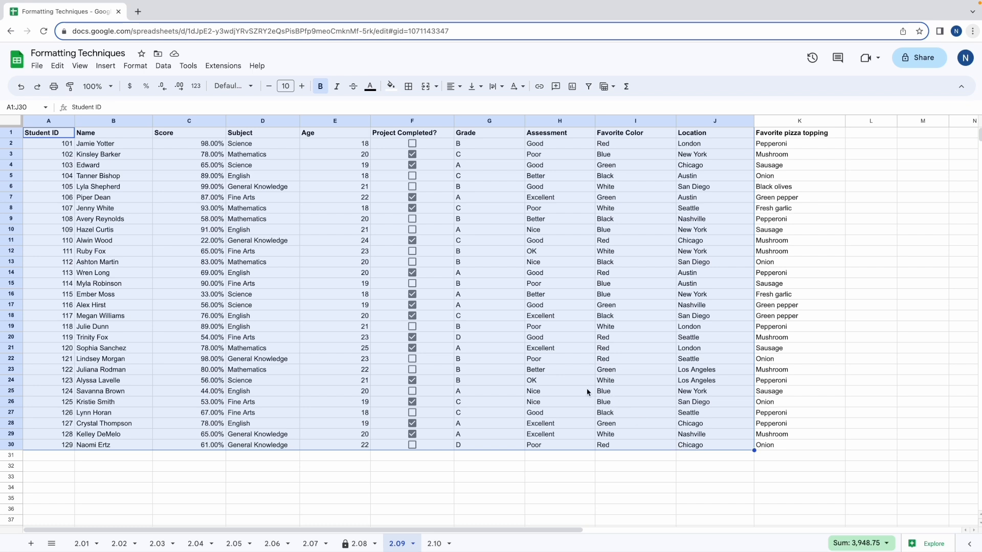
{"action": "left_click", "coordinate": [558, 391]}
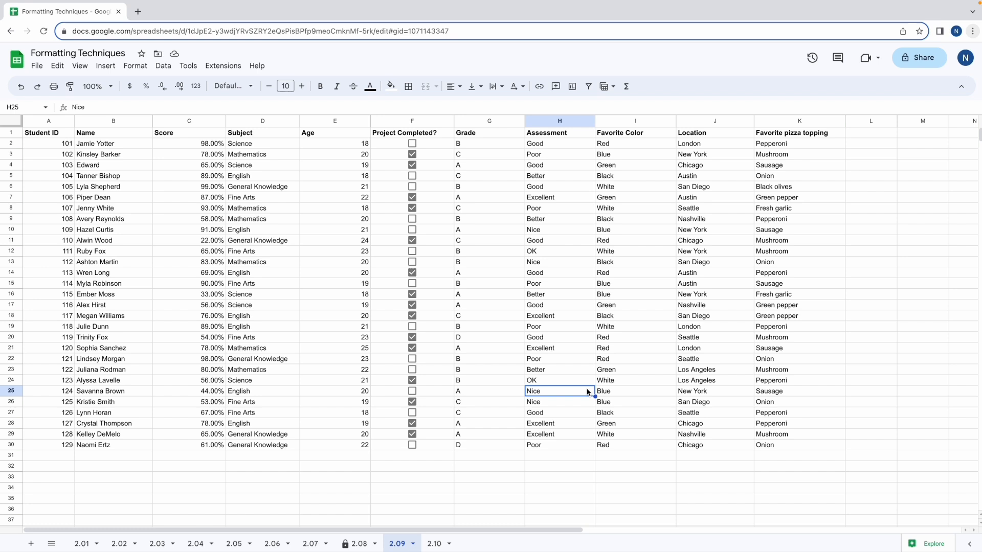
{"action": "mouse_move", "coordinate": [323, 190]}
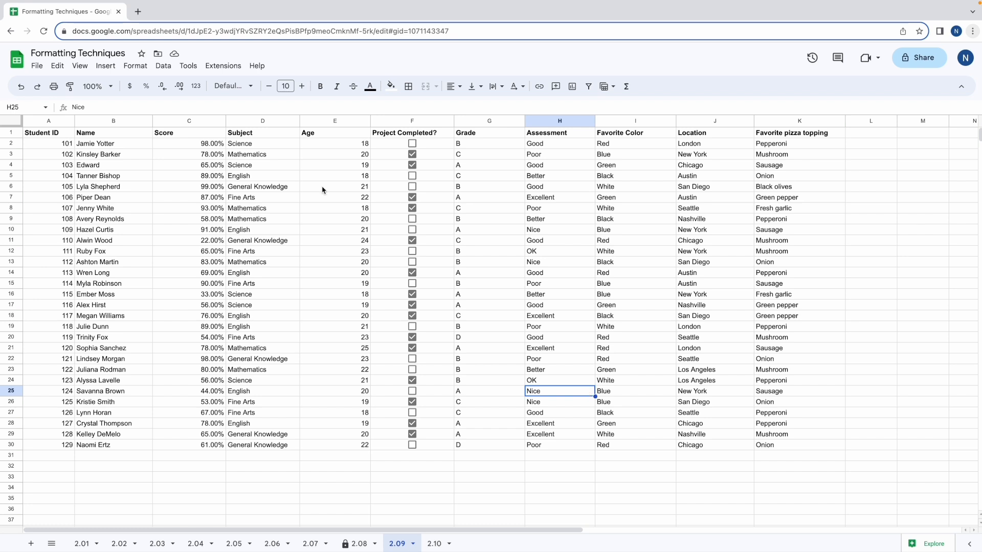
{"action": "left_click", "coordinate": [189, 120]}
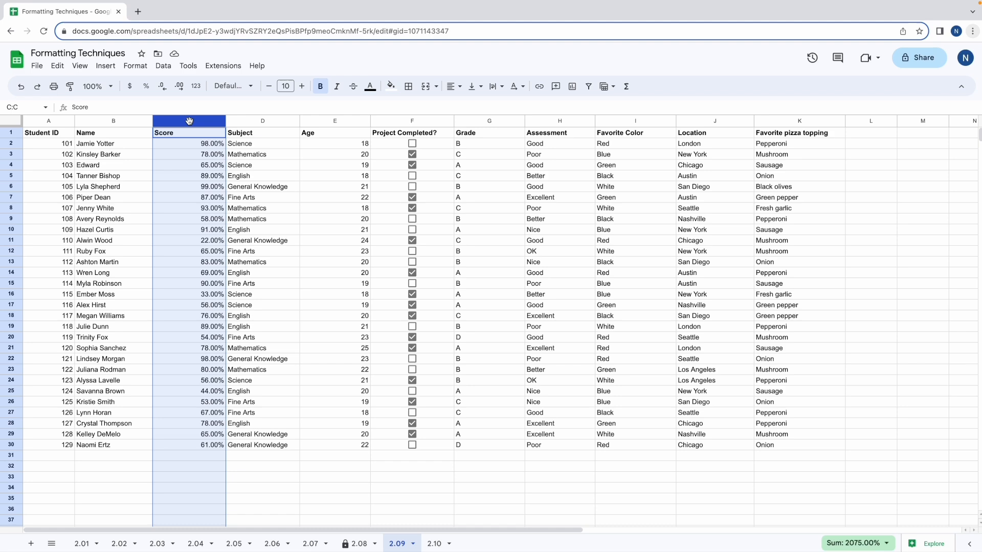
{"action": "right_click", "coordinate": [189, 120]}
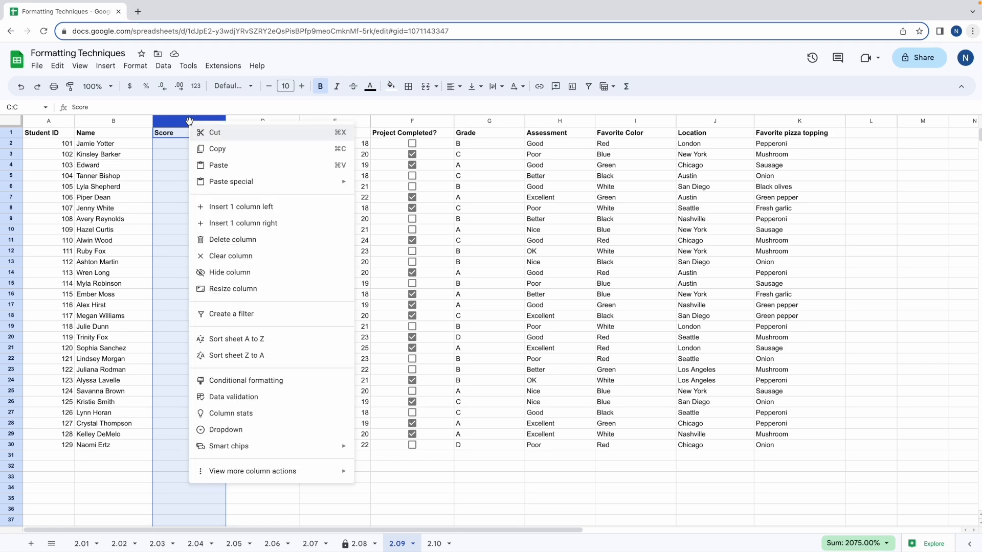
{"action": "mouse_move", "coordinate": [239, 259]}
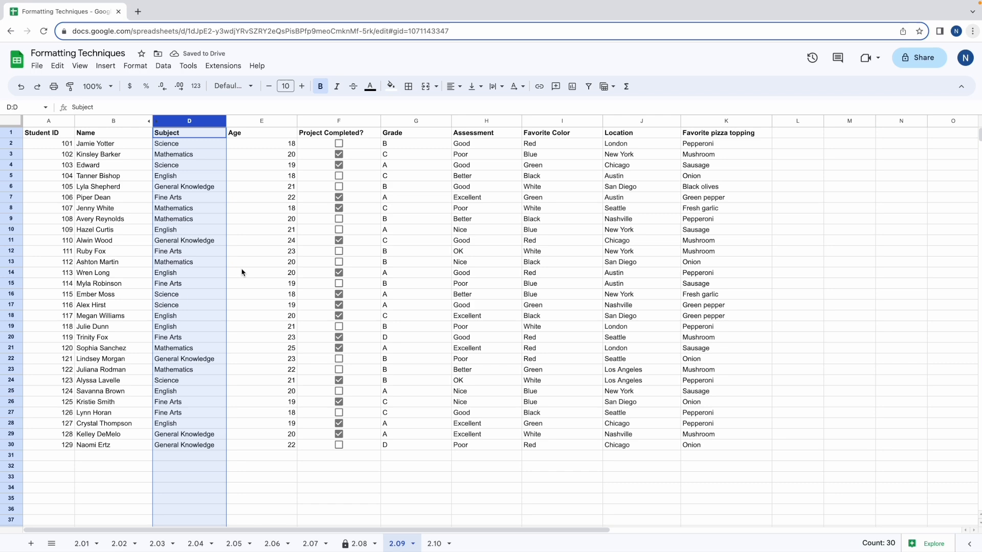
{"action": "left_click", "coordinate": [262, 197]}
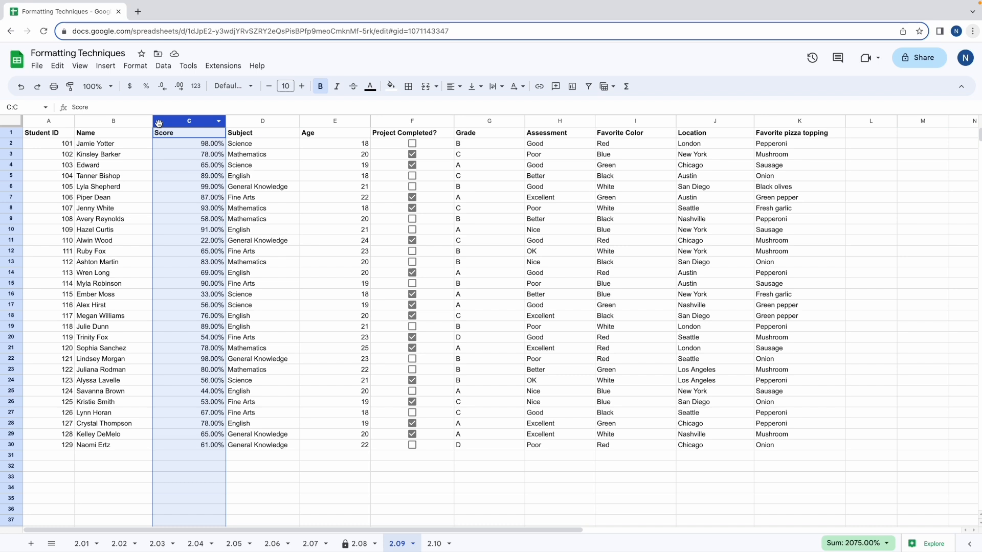
{"action": "left_click", "coordinate": [335, 154]}
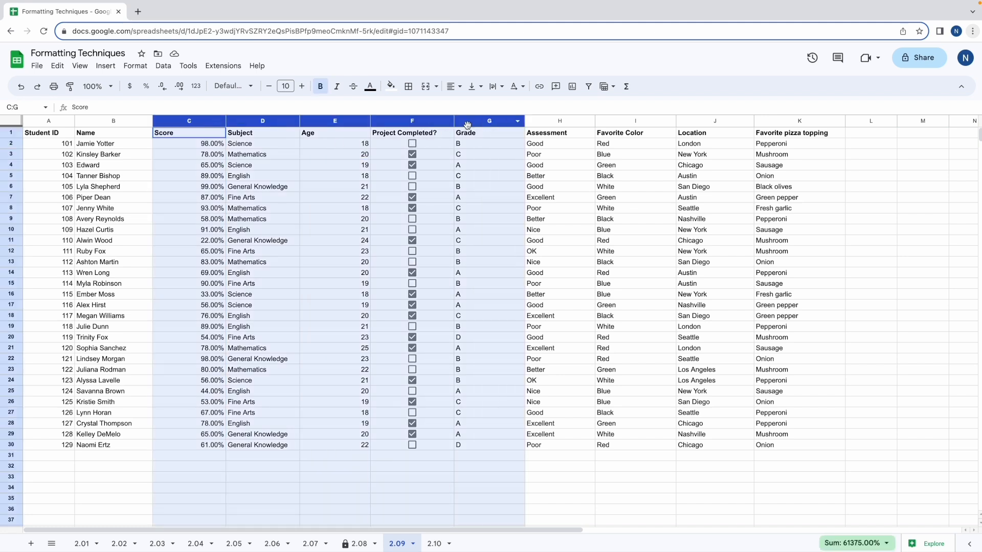
{"action": "right_click", "coordinate": [488, 121]}
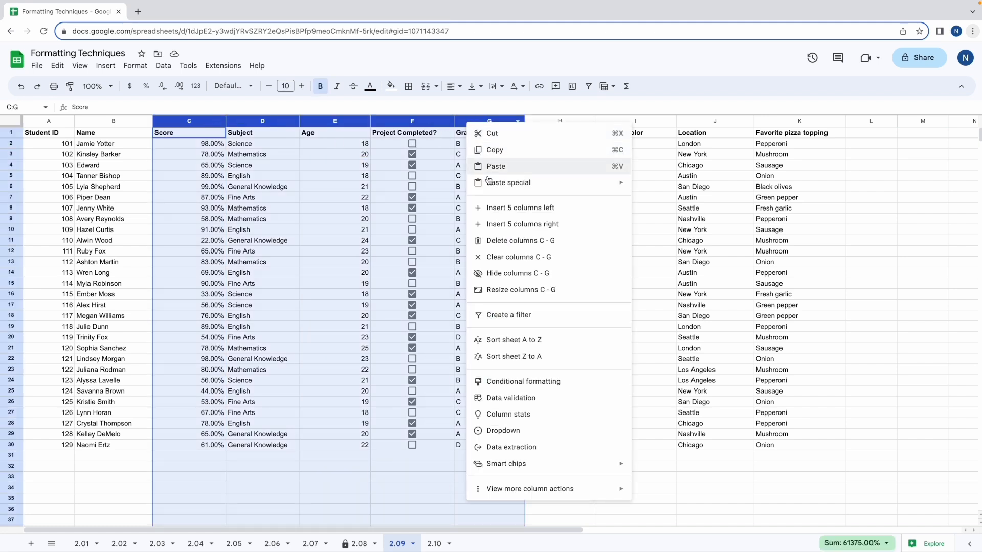
{"action": "mouse_move", "coordinate": [518, 274]}
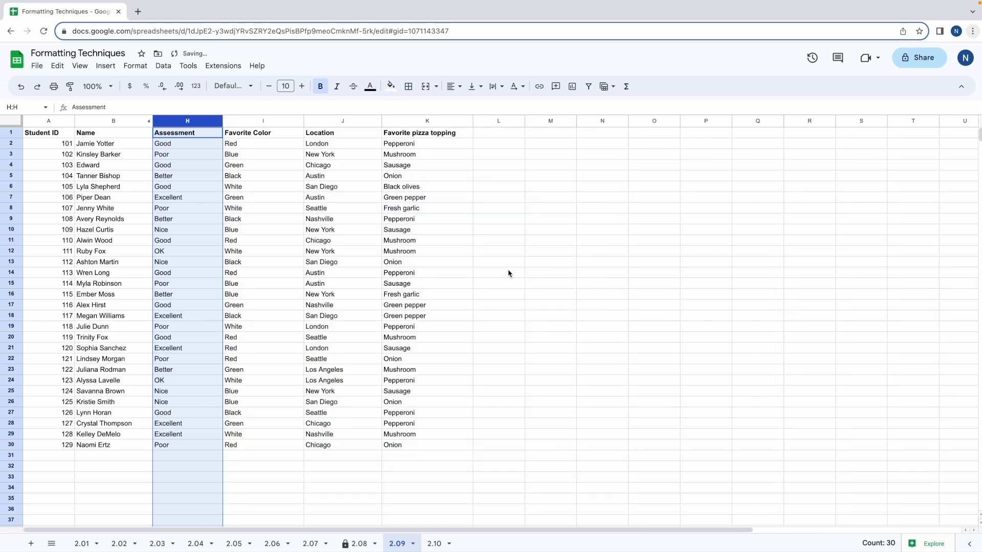
Hide columns I–K (Favorite Color, Location, Favorite pizza topping) and clear the selection.
{"action": "left_click", "coordinate": [342, 229]}
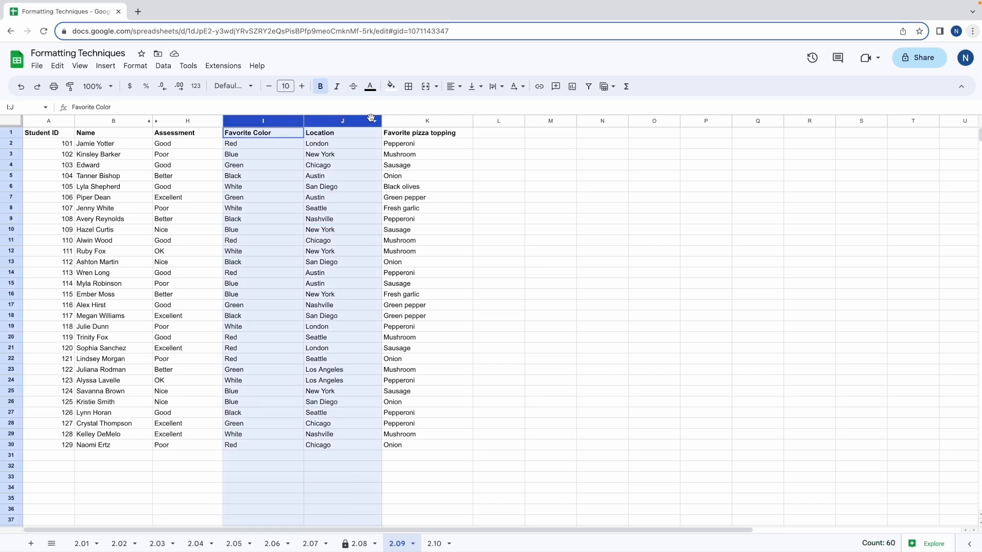
{"action": "right_click", "coordinate": [427, 120]}
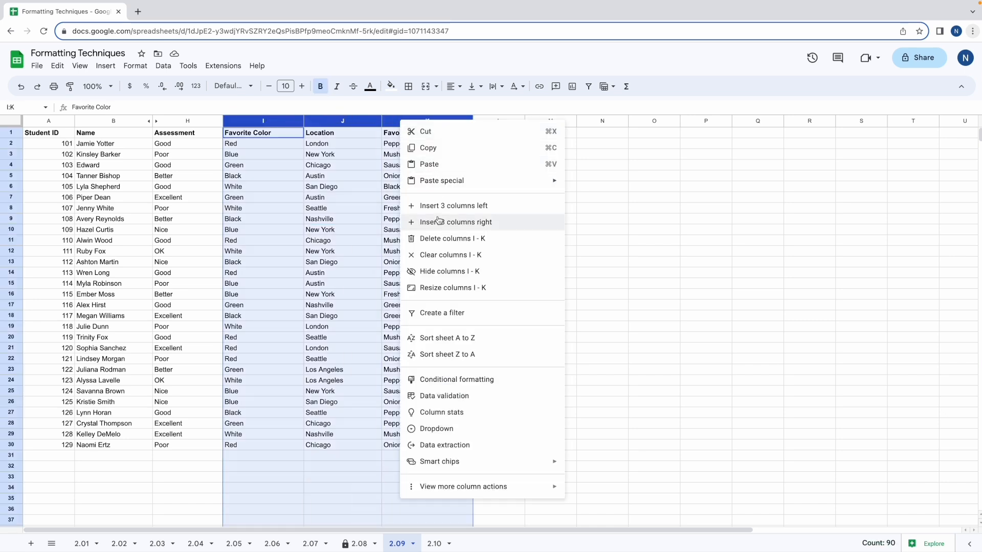
{"action": "left_click", "coordinate": [452, 239]}
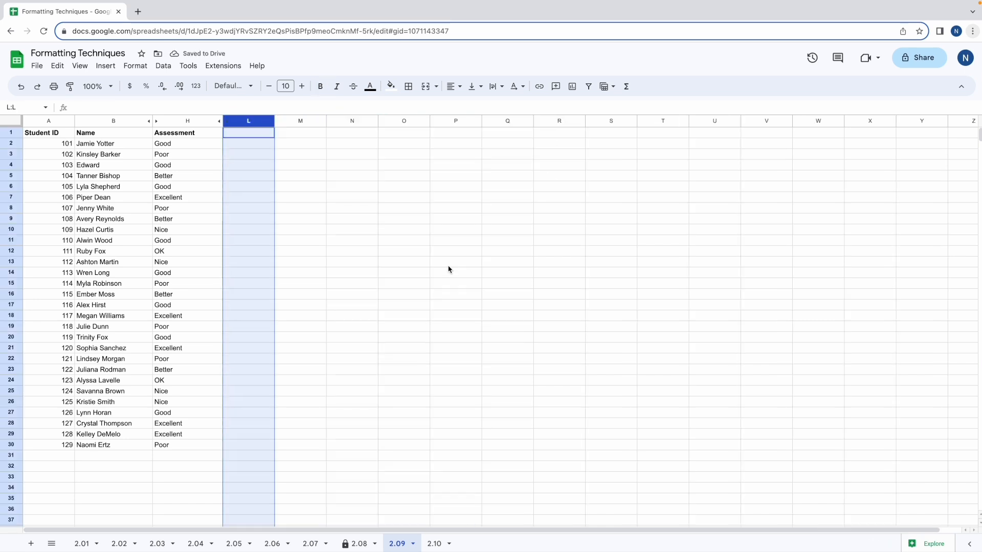
{"action": "left_click", "coordinate": [455, 368]}
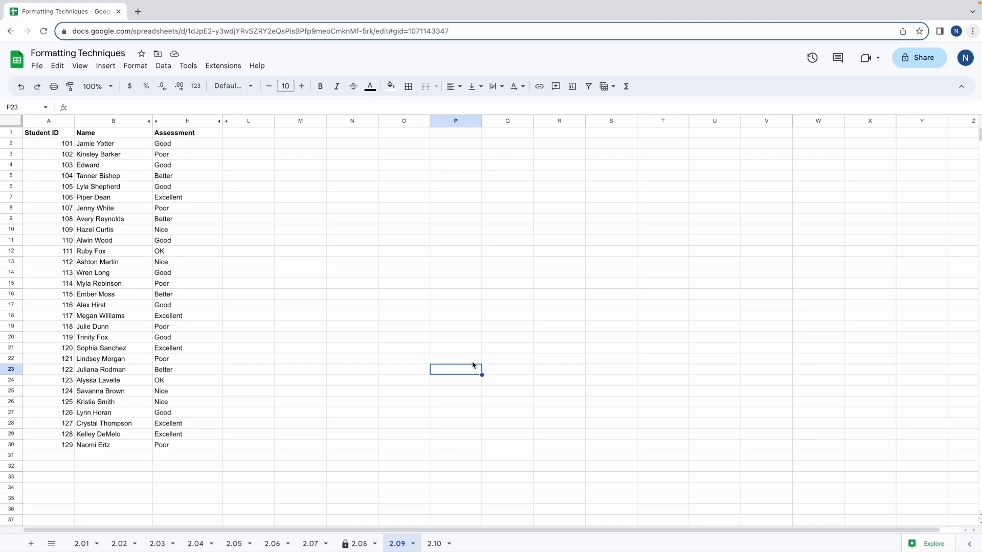
{"action": "mouse_move", "coordinate": [57, 224]}
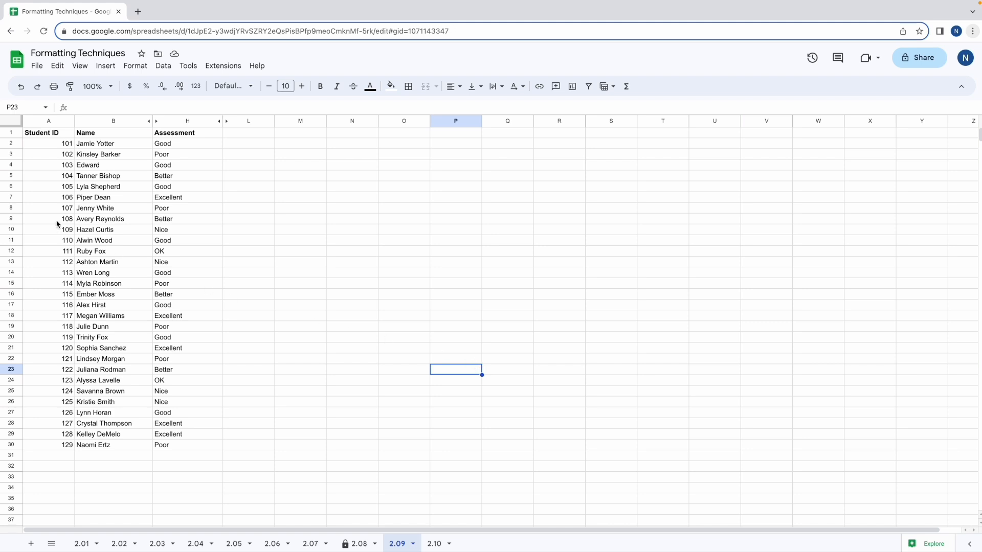
{"action": "mouse_move", "coordinate": [10, 214]}
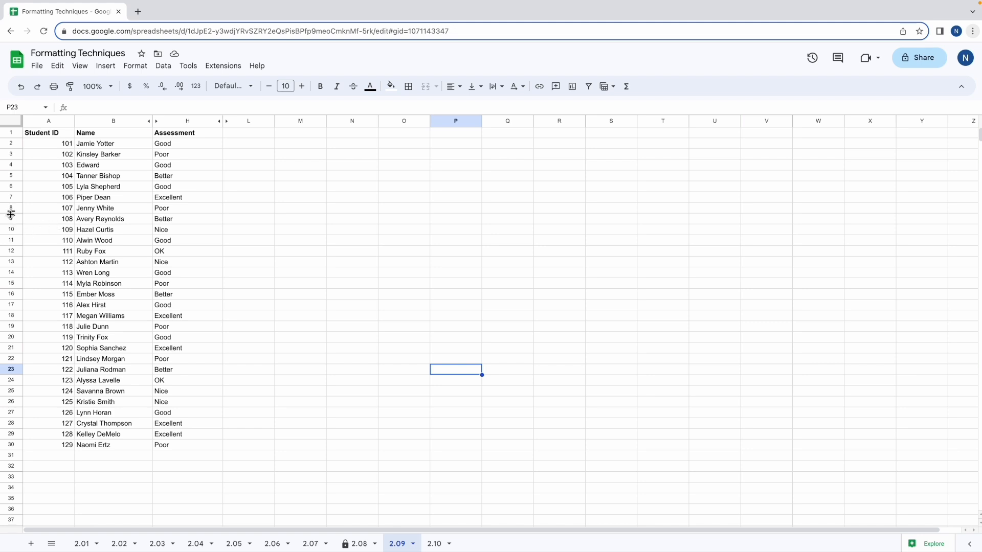
{"action": "mouse_move", "coordinate": [13, 224]}
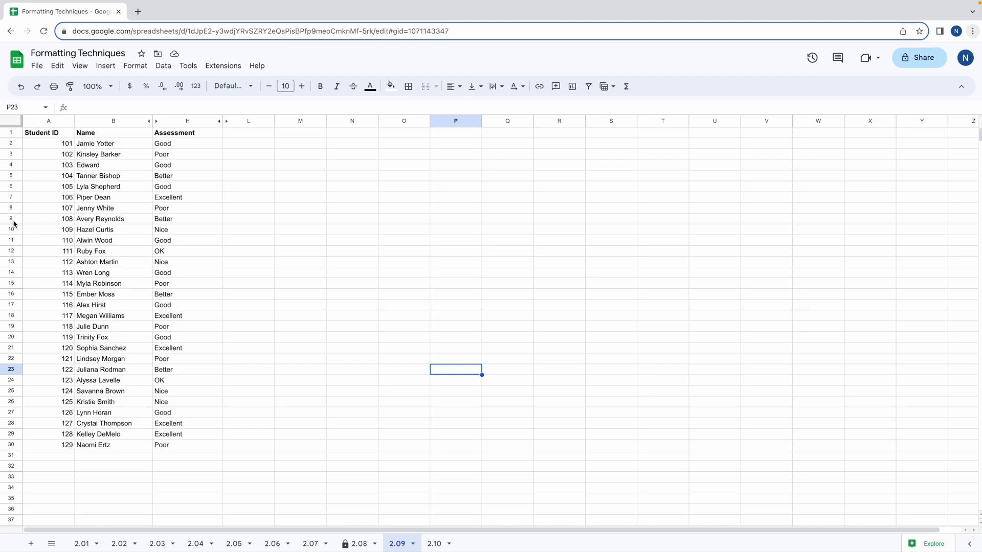
{"action": "right_click", "coordinate": [10, 218]}
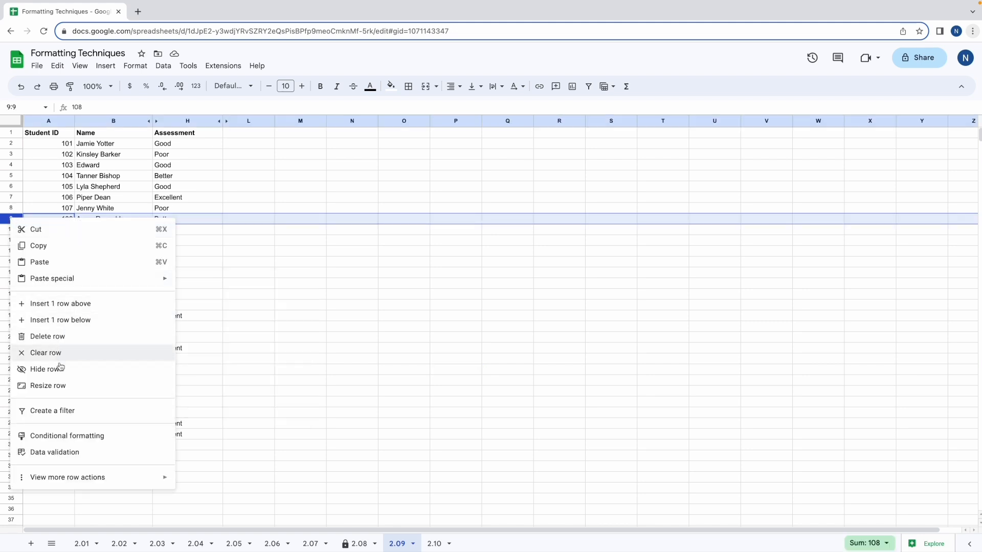
{"action": "left_click", "coordinate": [48, 336]}
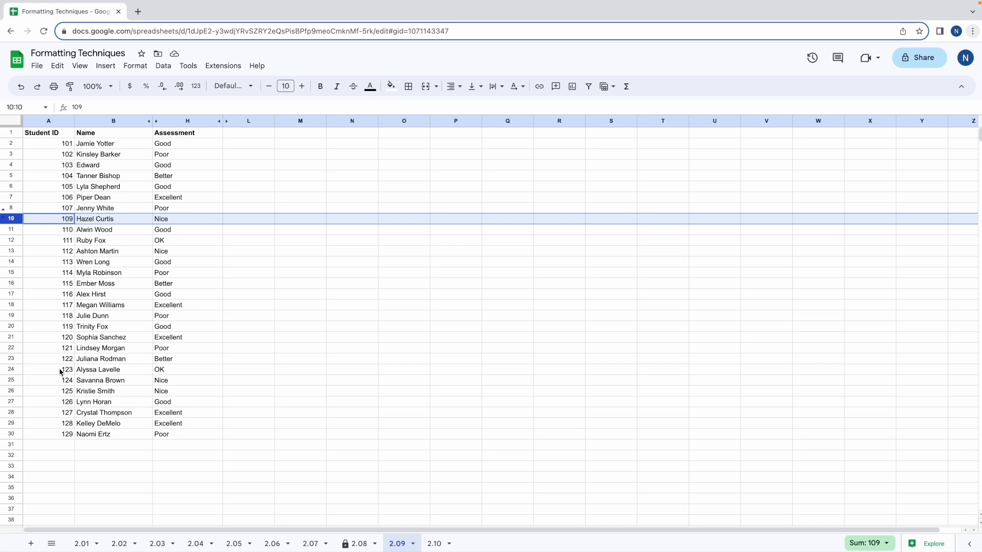